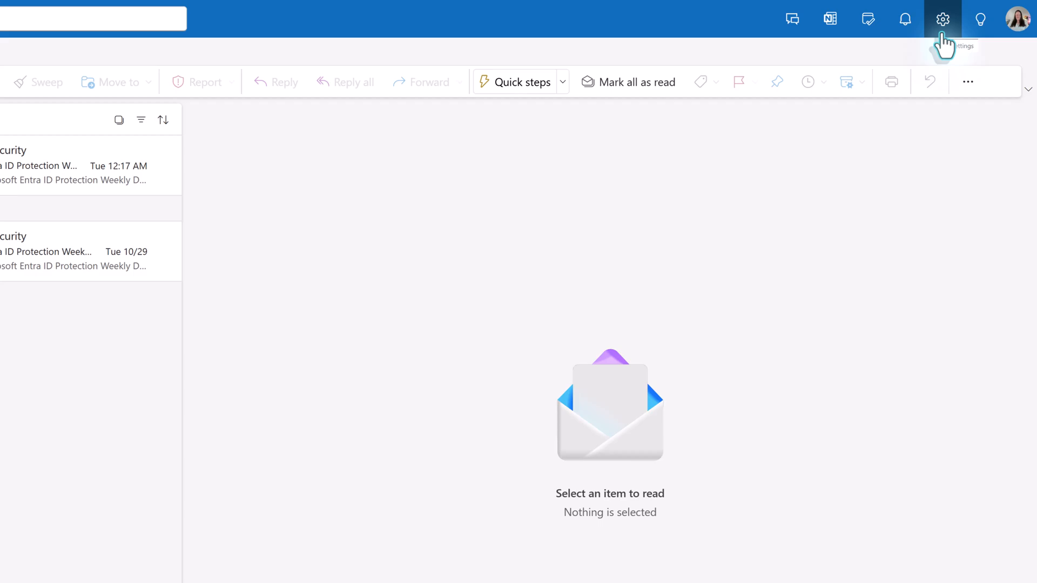
# Navigate from the Settings gear through Account to the Automatic replies page
pyautogui.click(943, 19)
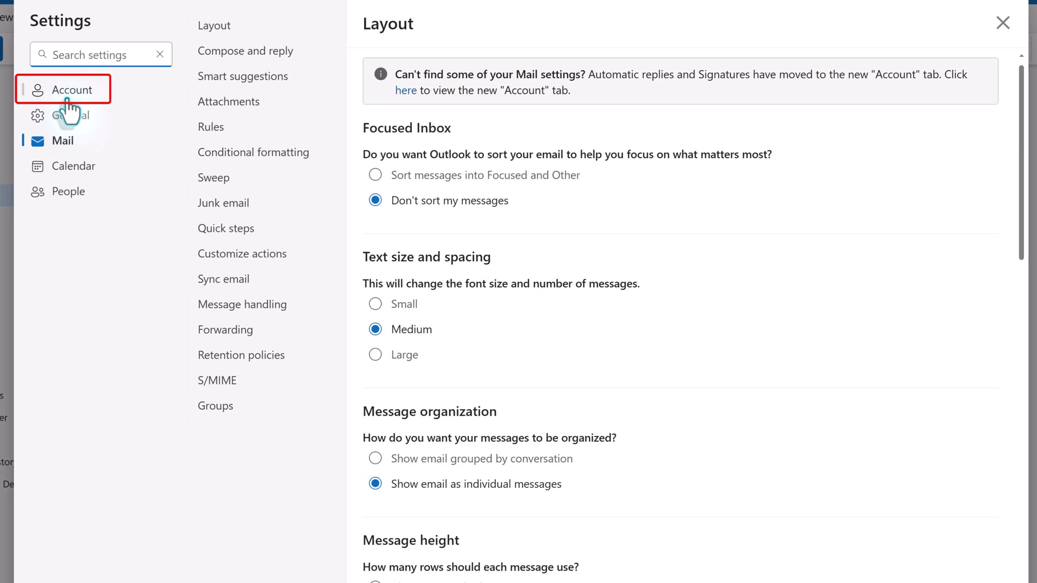
pyautogui.click(71, 89)
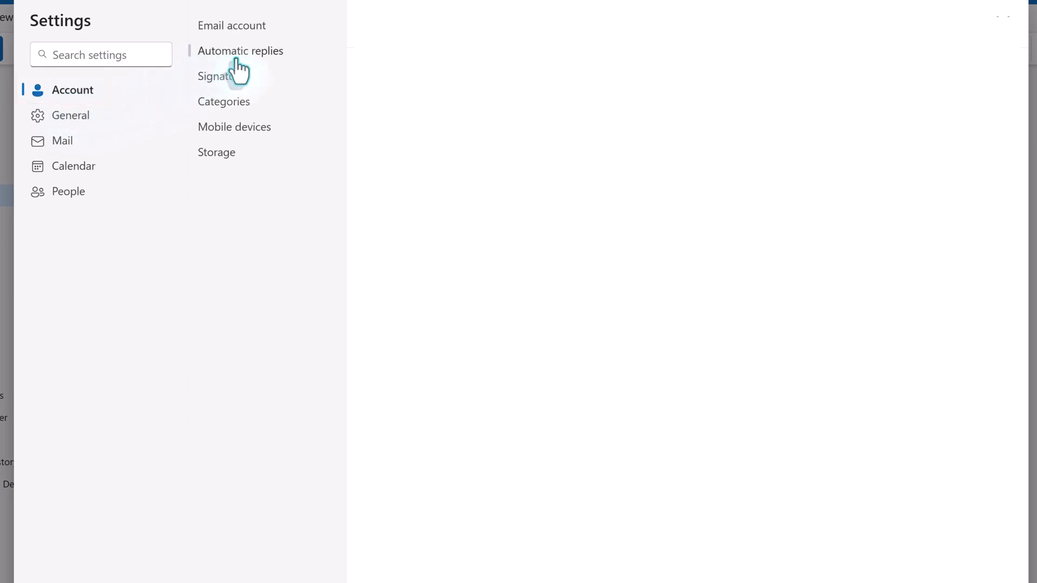
pyautogui.click(239, 51)
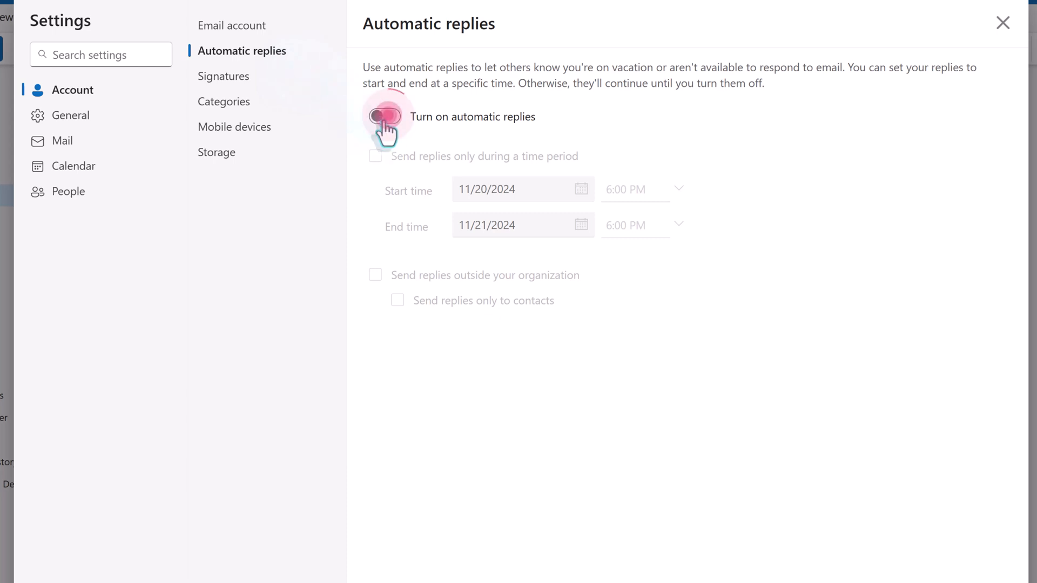
# Enable automatic replies only for 11/26/2024 5:00 PM through 12/2/2024 9:00 AM
pyautogui.click(383, 117)
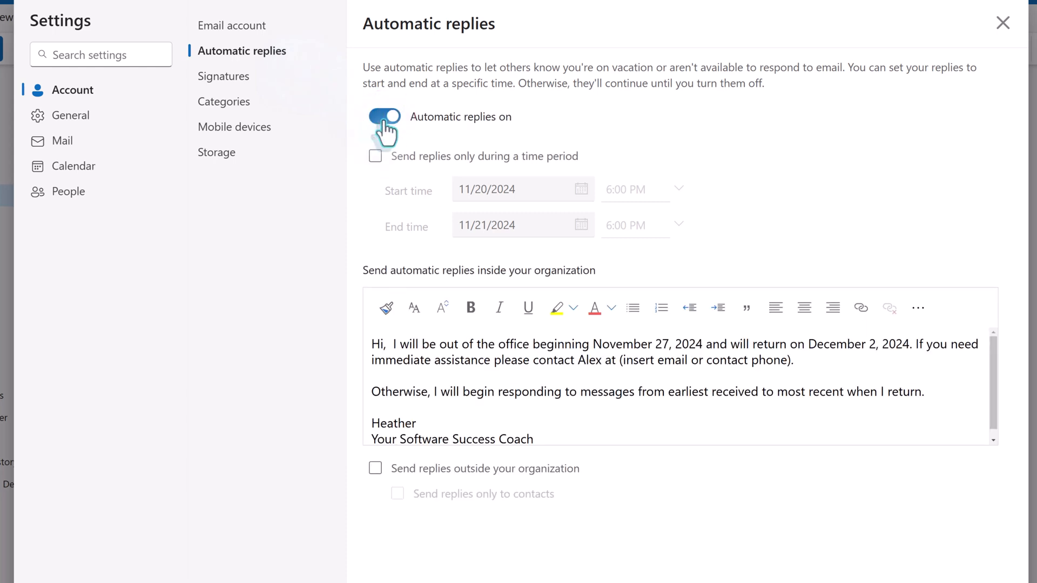
pyautogui.click(385, 116)
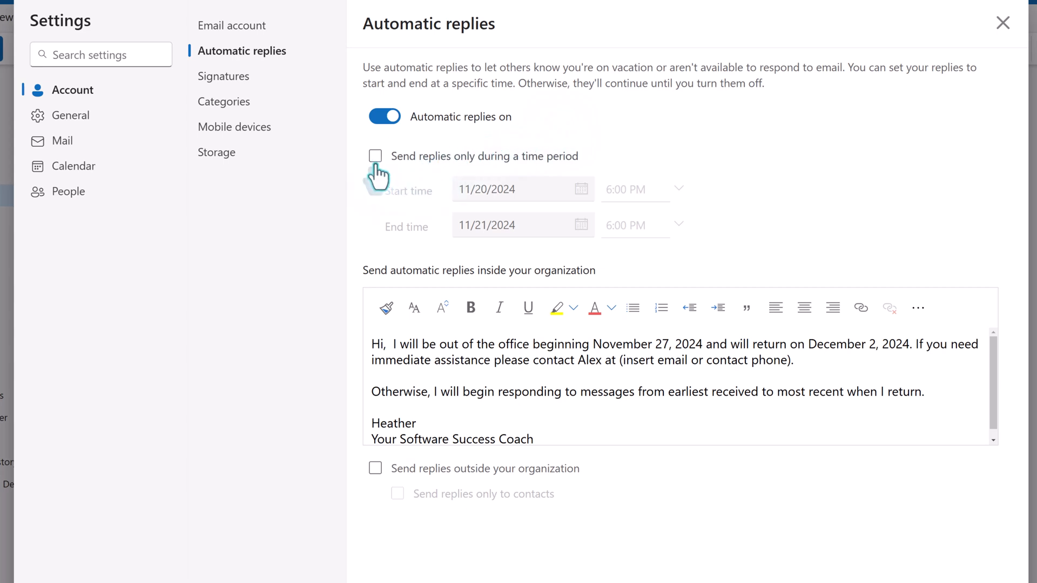
pyautogui.click(375, 156)
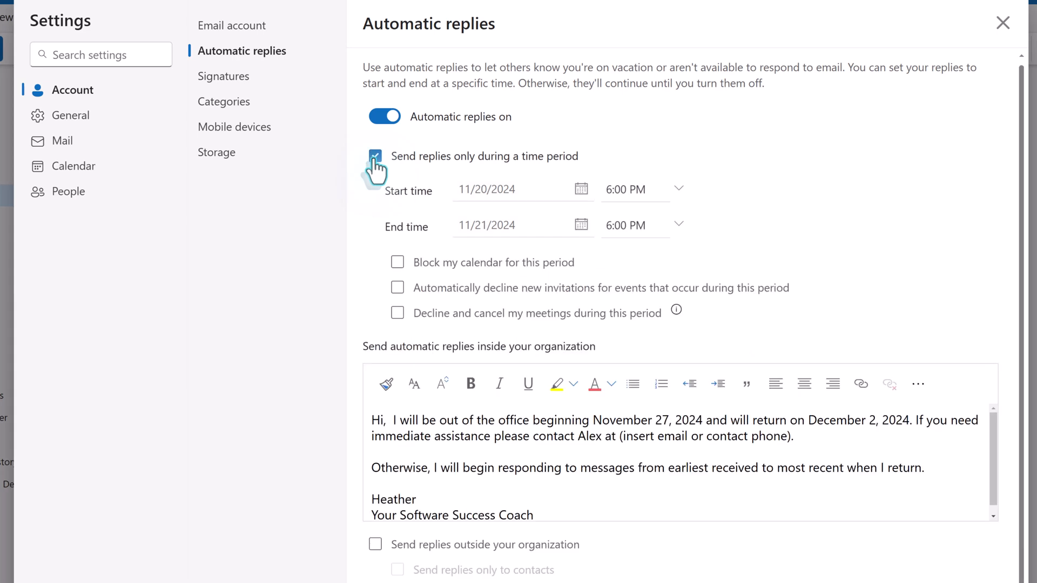
pyautogui.click(581, 188)
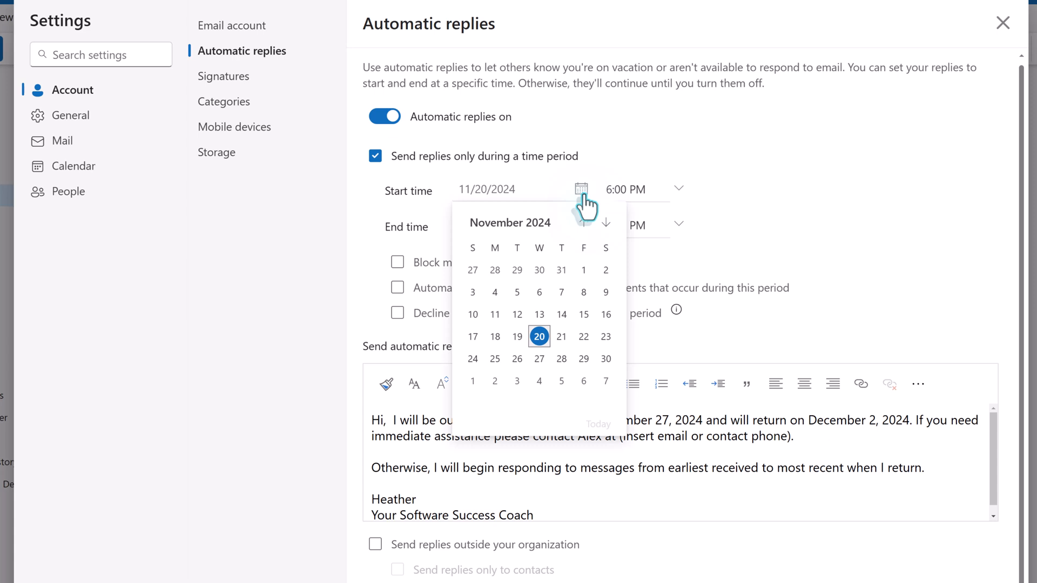
pyautogui.click(516, 336)
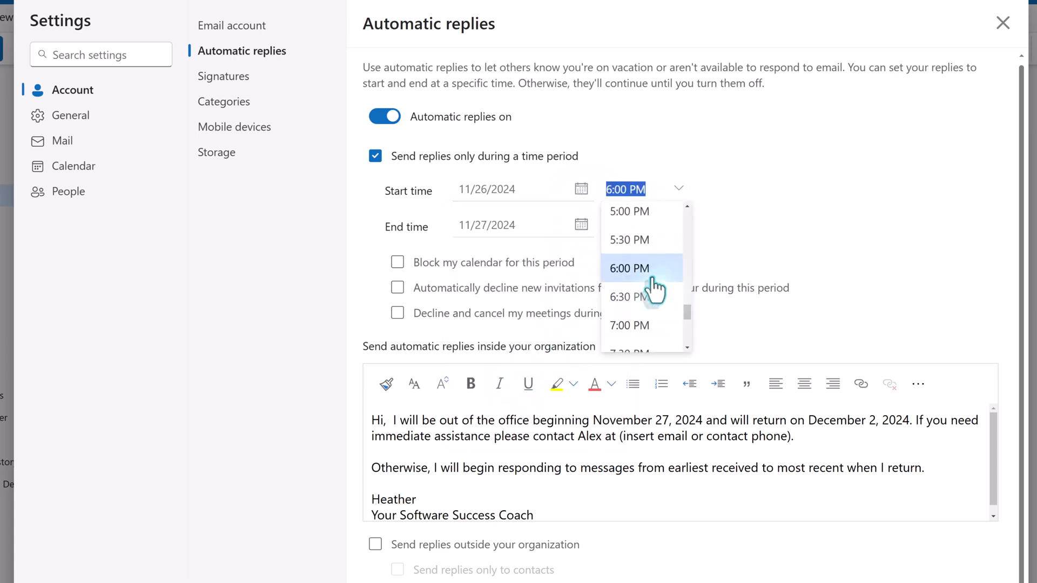
pyautogui.click(629, 211)
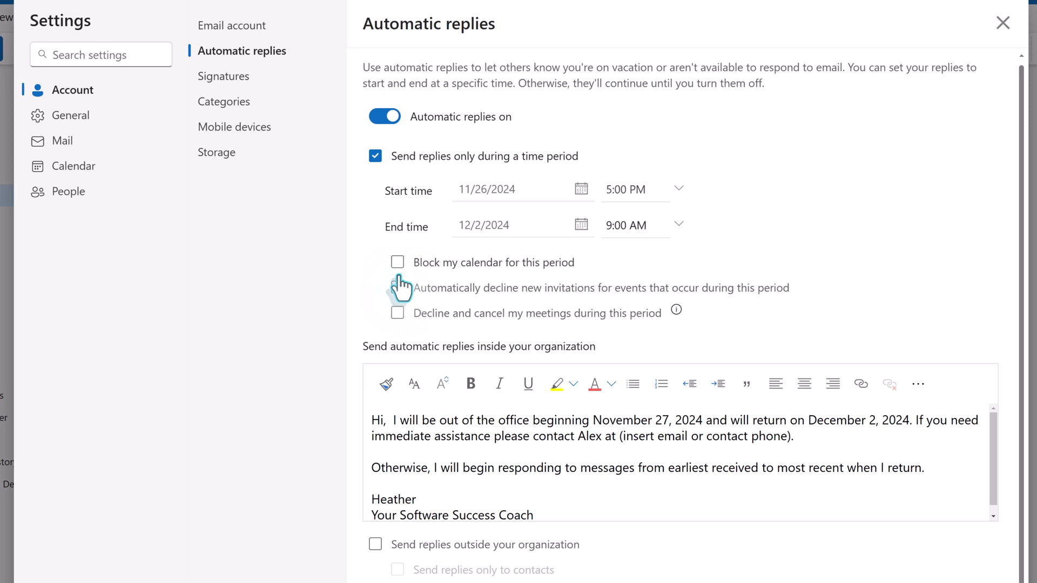
pyautogui.click(625, 226)
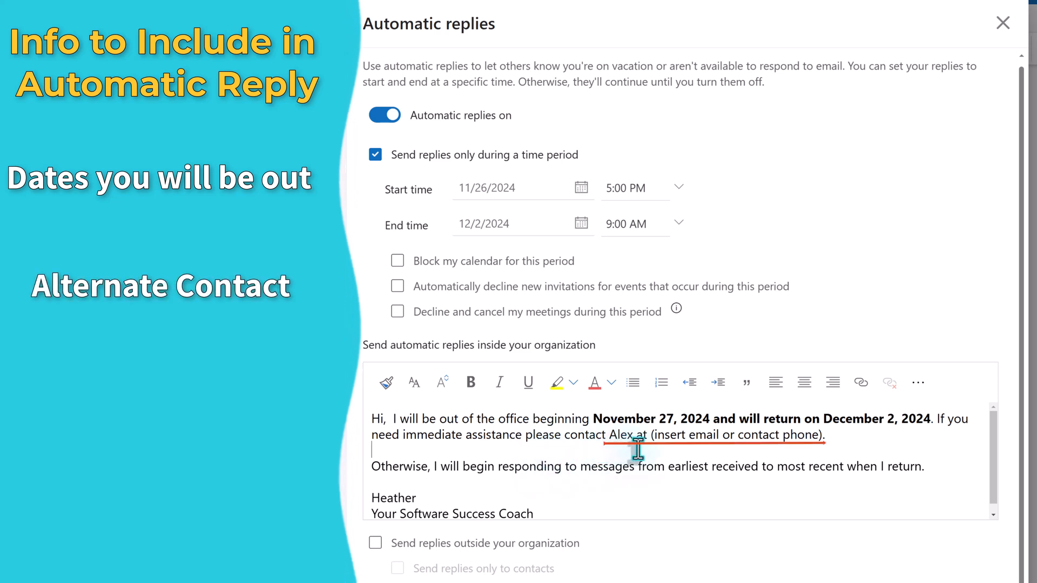
pyautogui.moveTo(648, 449)
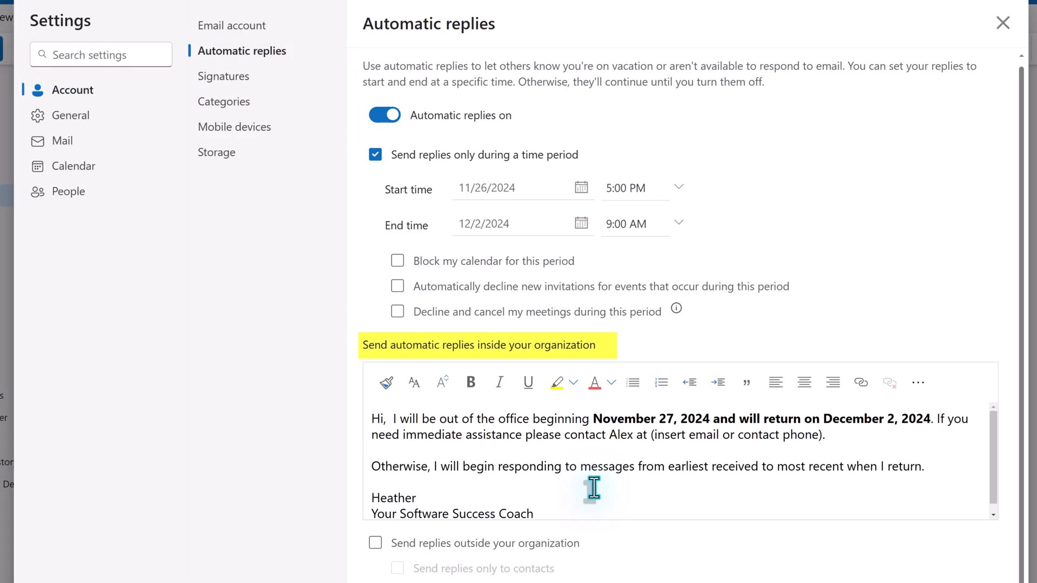
# Edit the internal reply so the absence and return dates appear in bold with an alternate contact
pyautogui.click(372, 449)
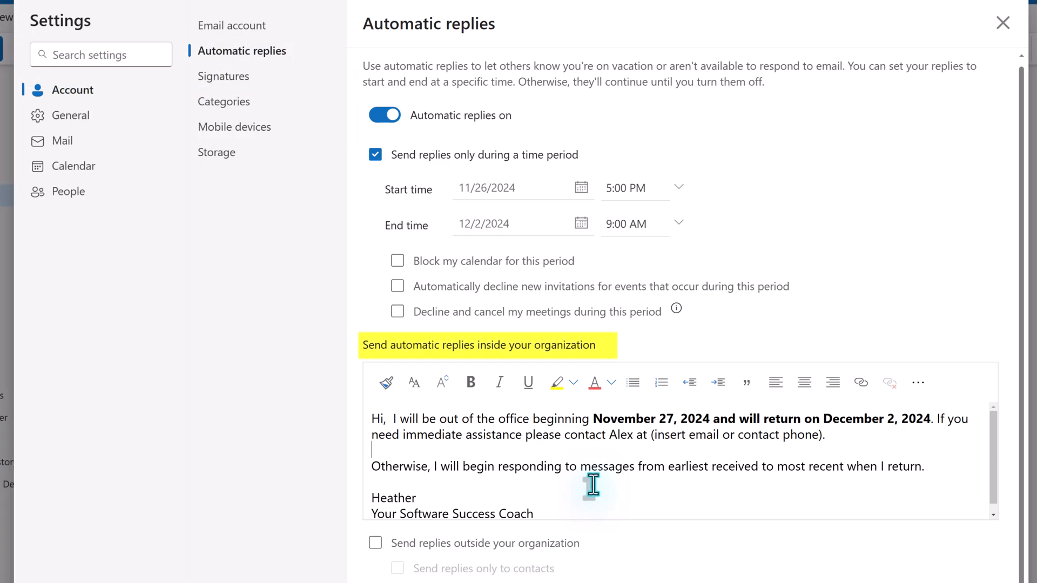
pyautogui.scroll(-3)
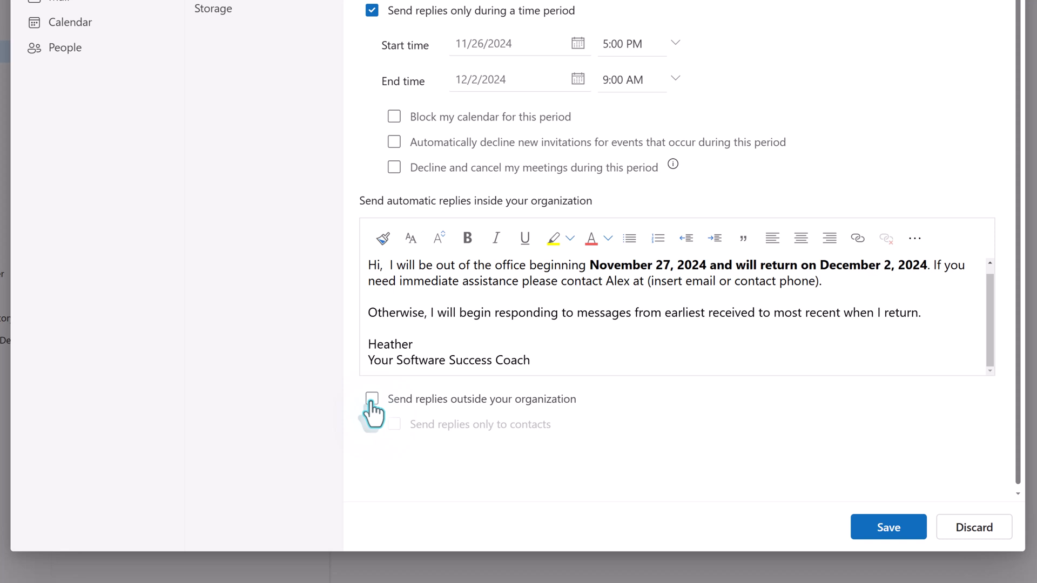
# Enable replies outside the organization with their own message about the December return
pyautogui.click(371, 399)
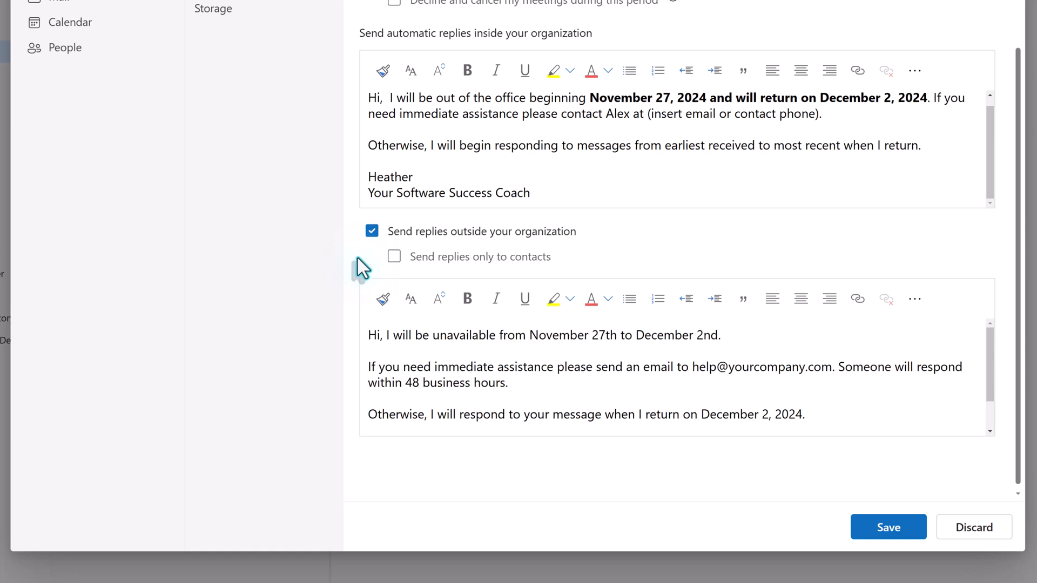
pyautogui.moveTo(420, 274)
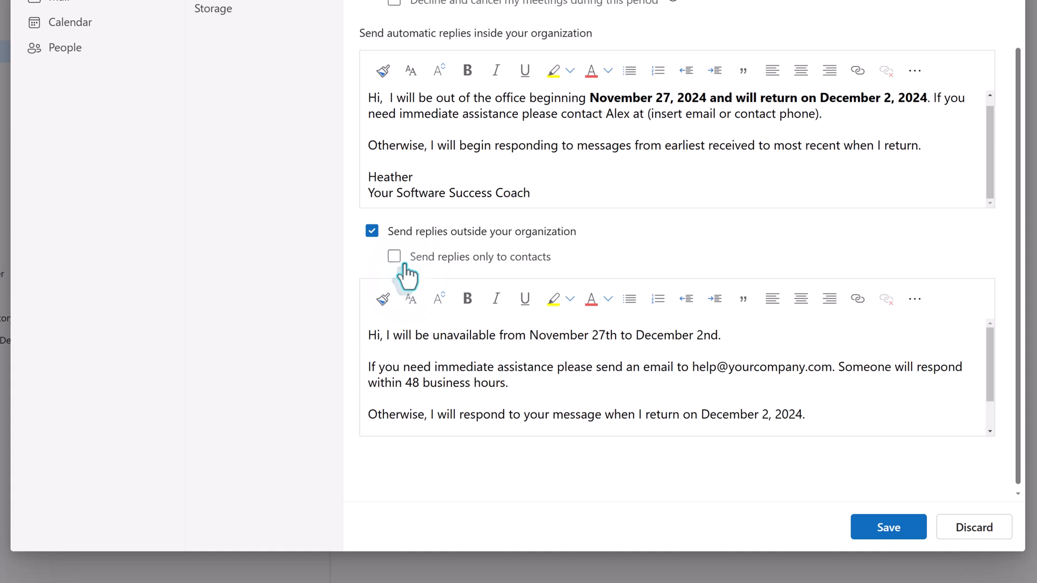
pyautogui.moveTo(759, 389)
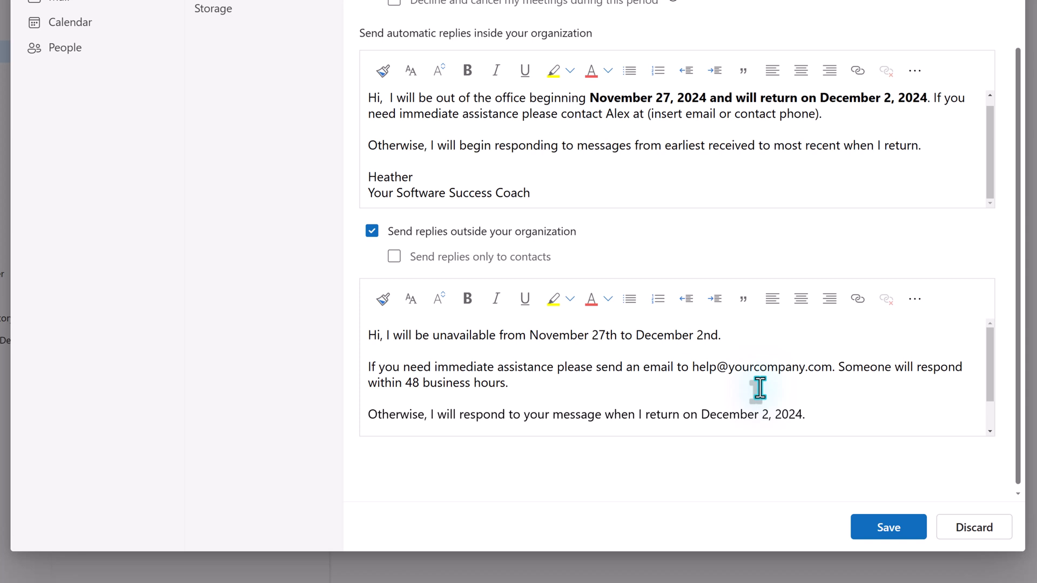
pyautogui.doubleClick(764, 367)
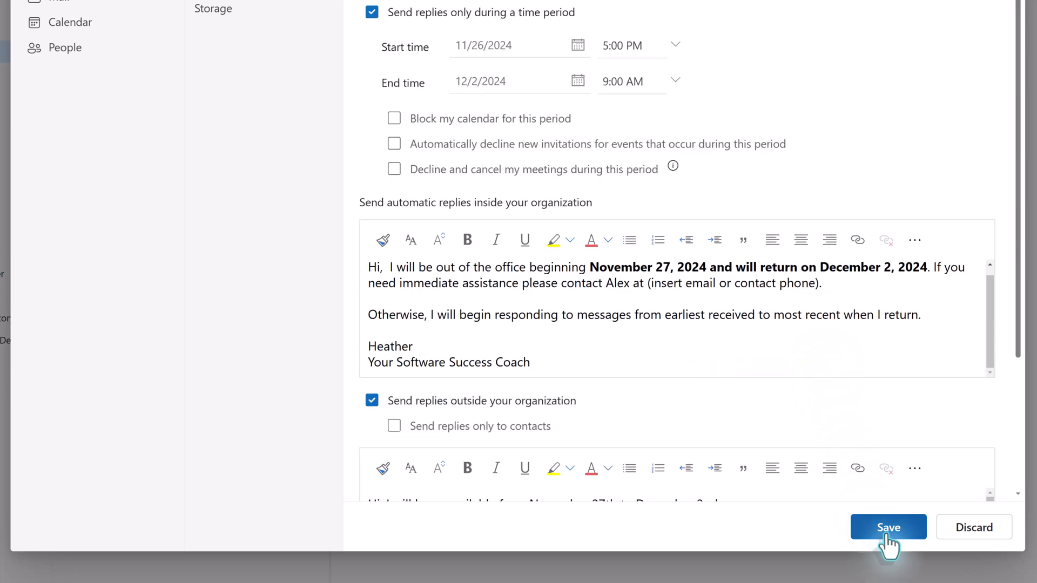
# Save the automatic reply settings with the Save button
pyautogui.click(888, 527)
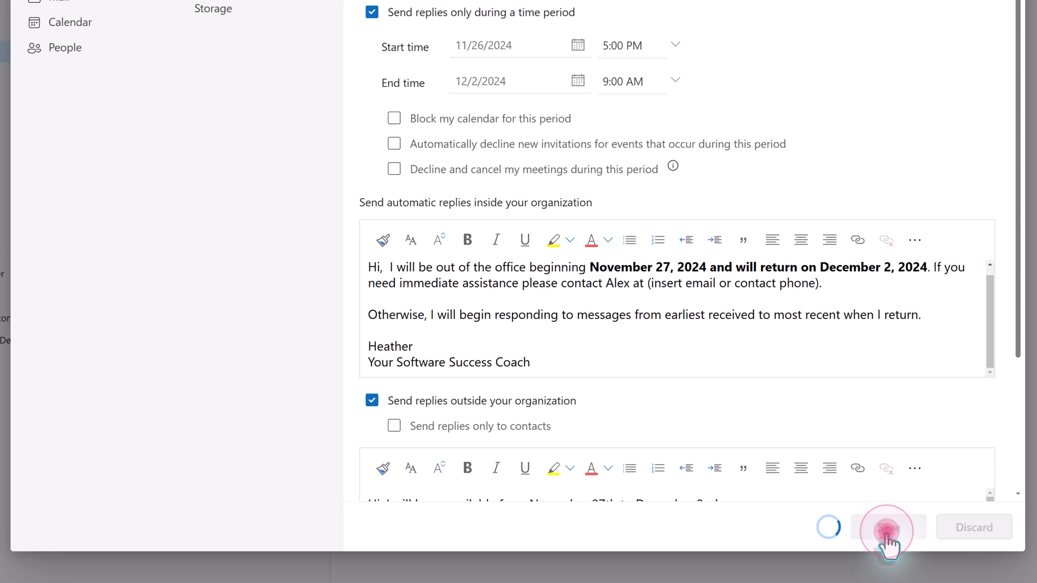
pyautogui.click(888, 527)
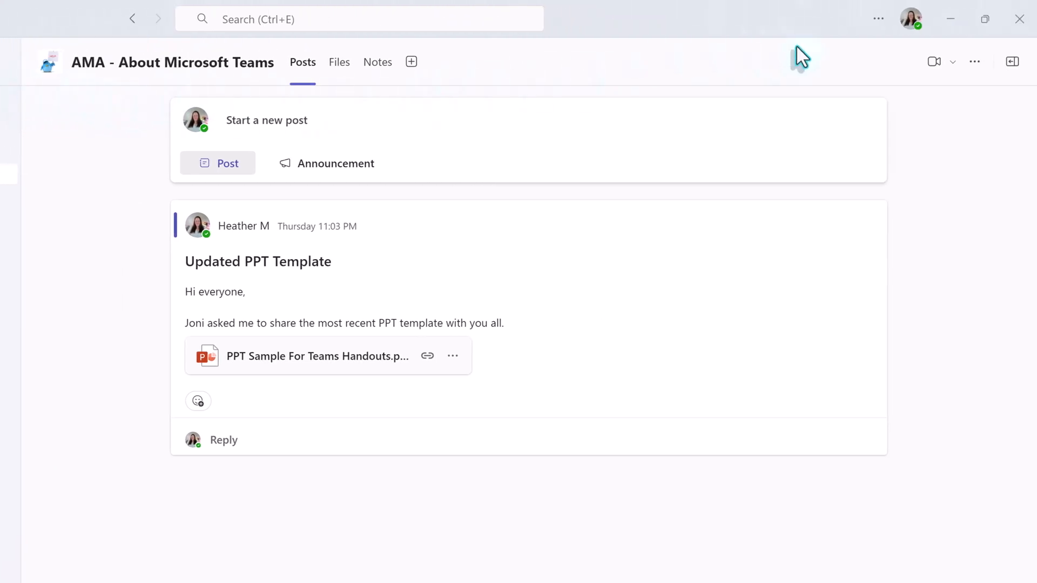
pyautogui.moveTo(878, 18)
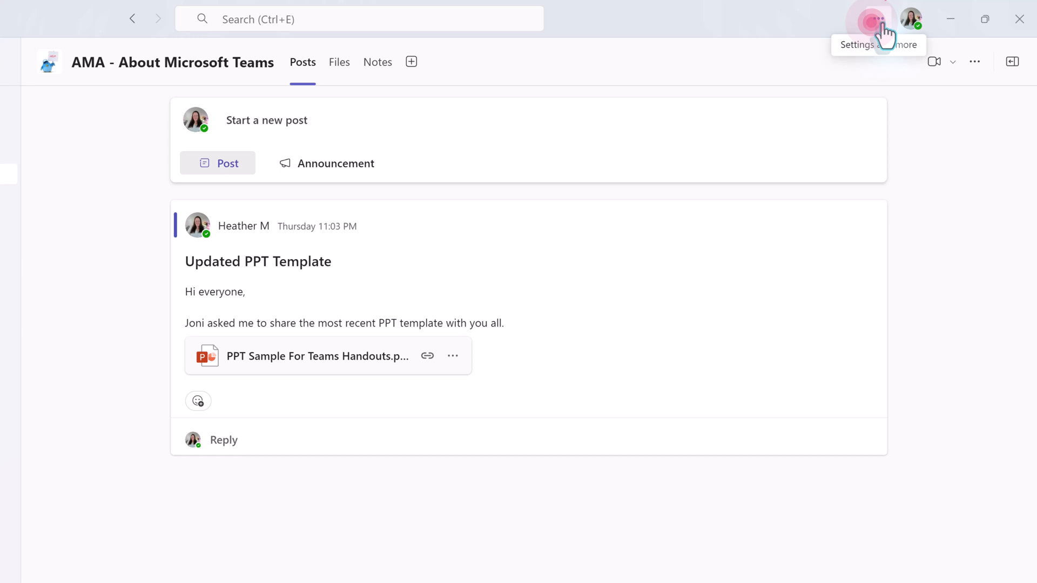
# Reach the Out of office section of Teams' General settings via the ... menu
pyautogui.click(879, 19)
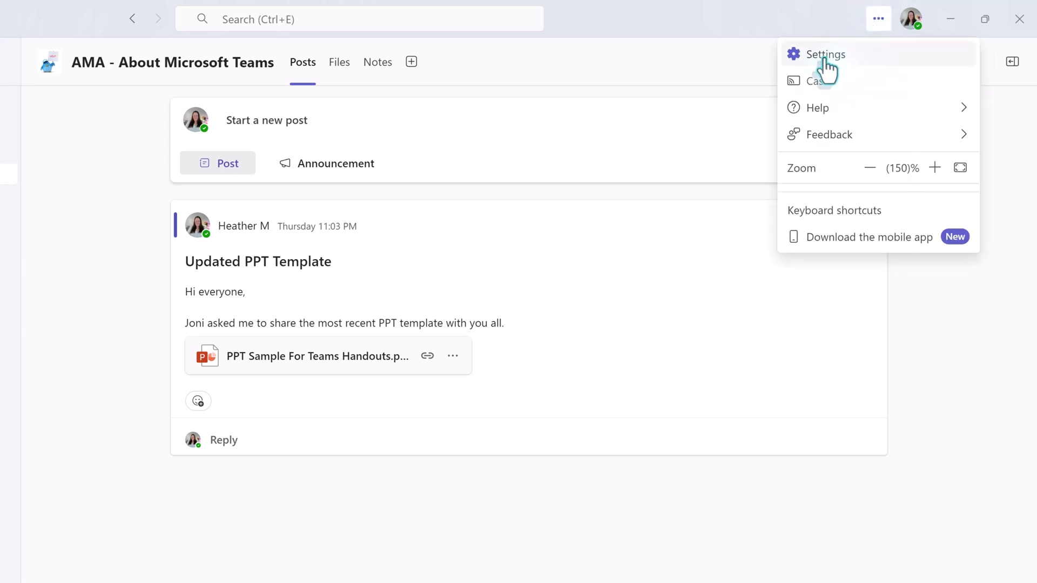
pyautogui.click(825, 54)
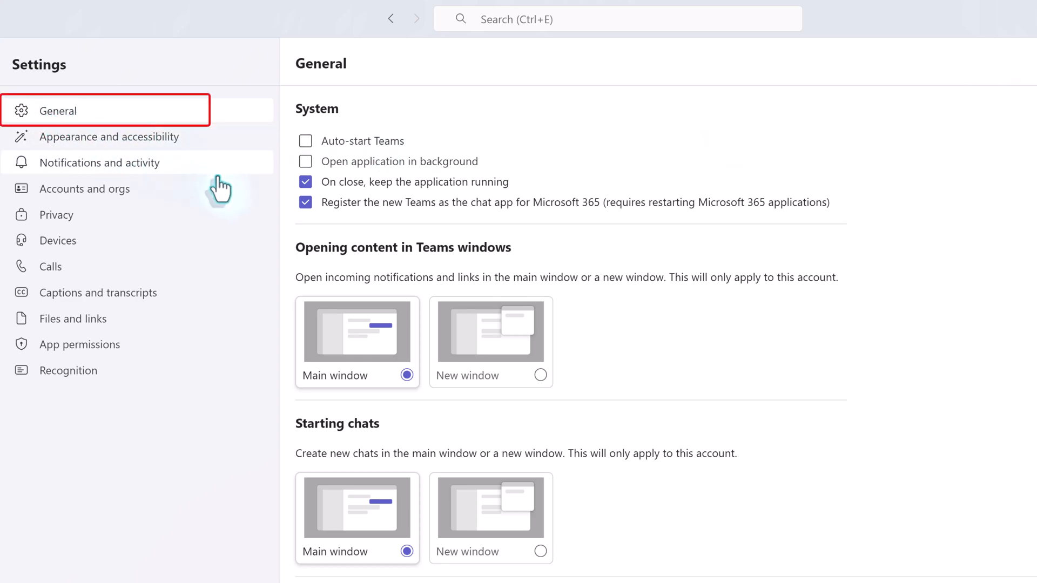
pyautogui.scroll(-3)
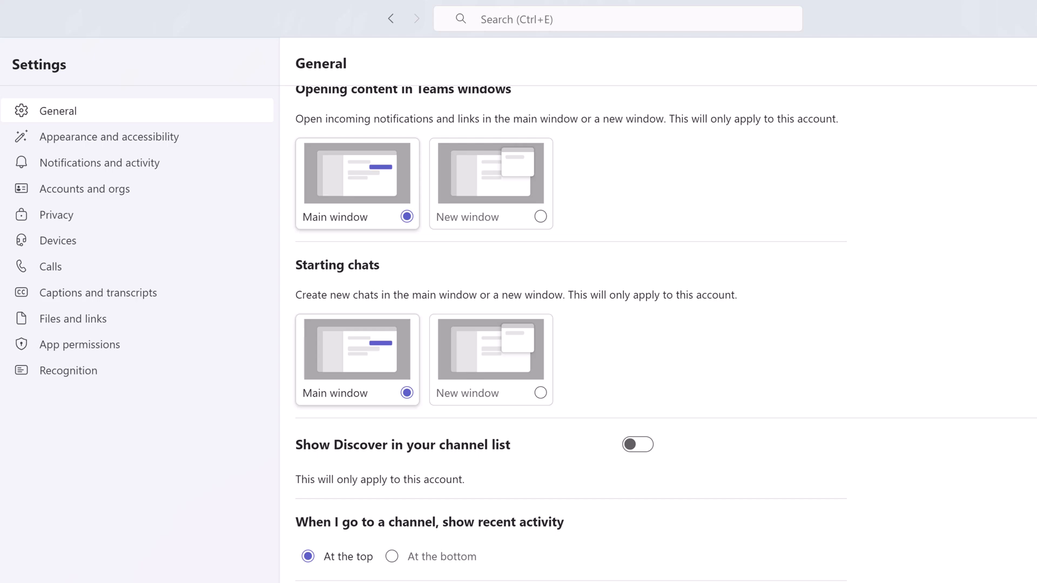
pyautogui.scroll(-3)
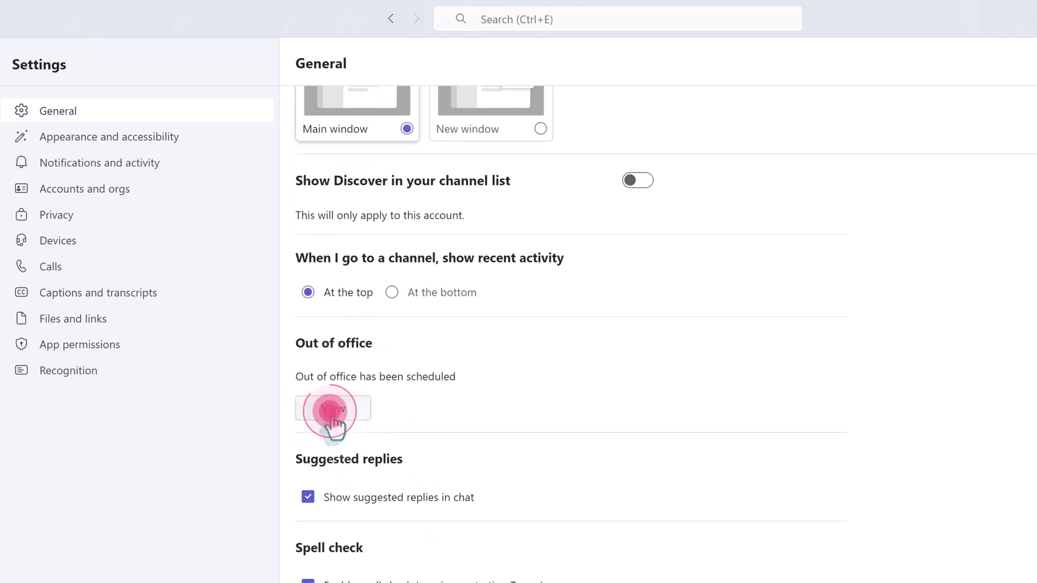
# View the Out of office page showing the synced messages and 11/26–12/2 period
pyautogui.click(332, 409)
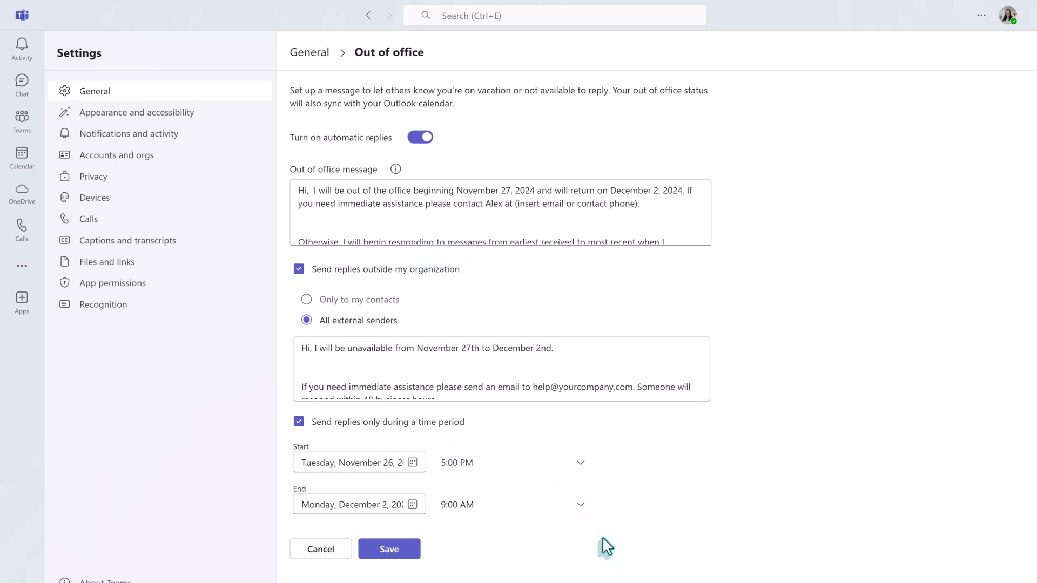
pyautogui.moveTo(526, 547)
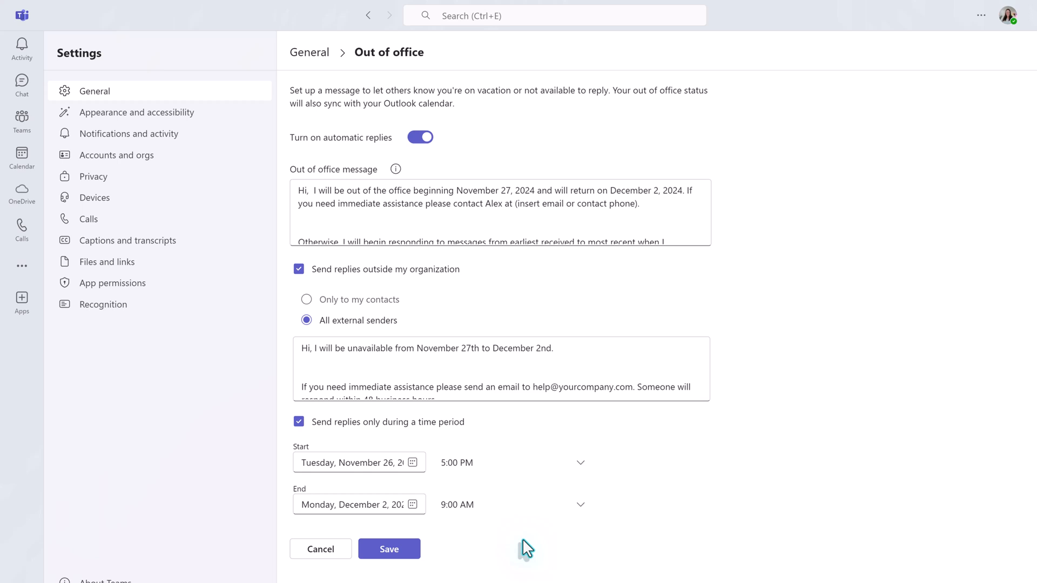